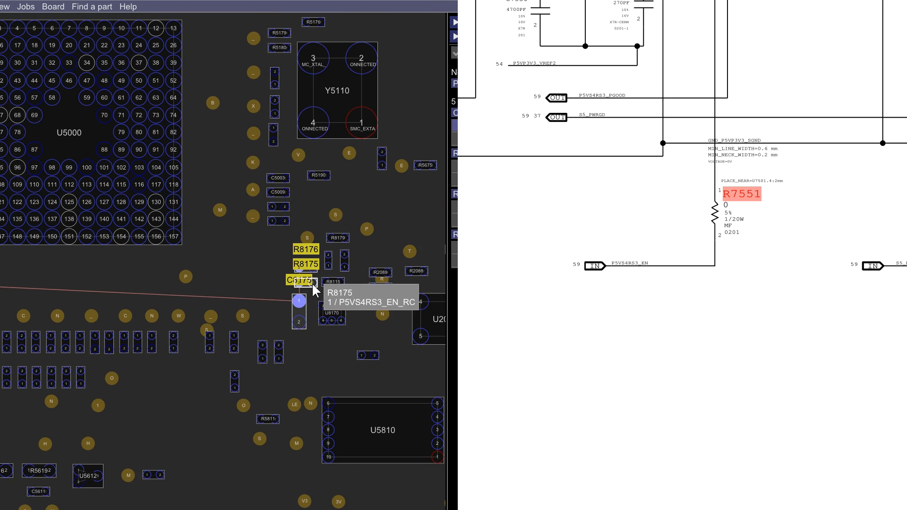
# Zoom the board view out so the P5VS4RS3_EN_RC net from R8175 traces across to U0500.
pyautogui.click(335, 238)
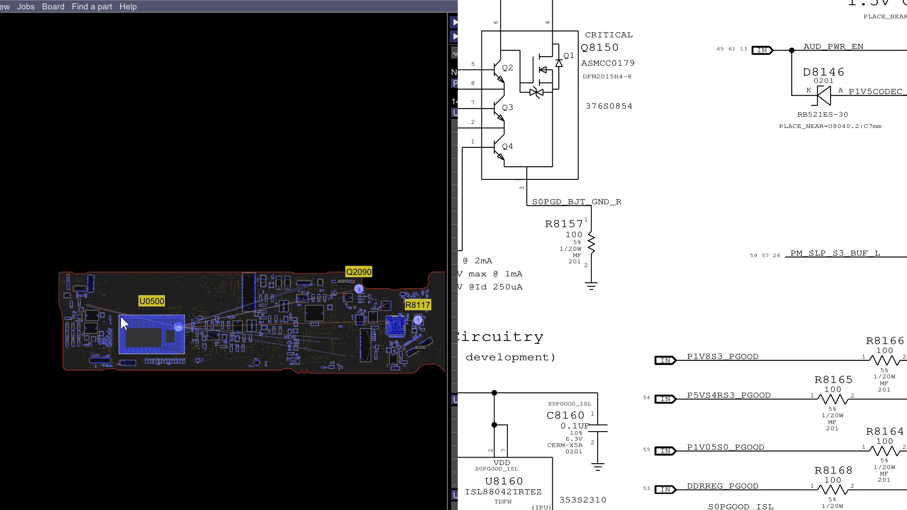
pyautogui.moveTo(256, 231)
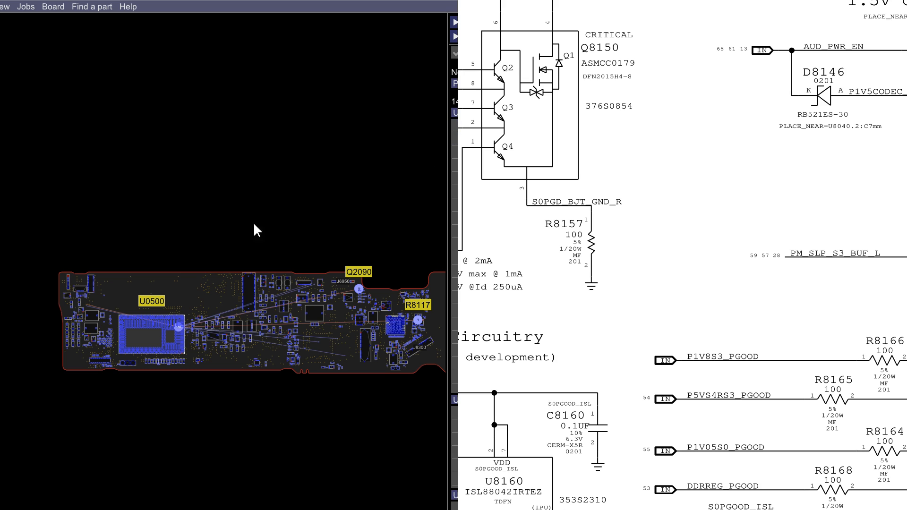